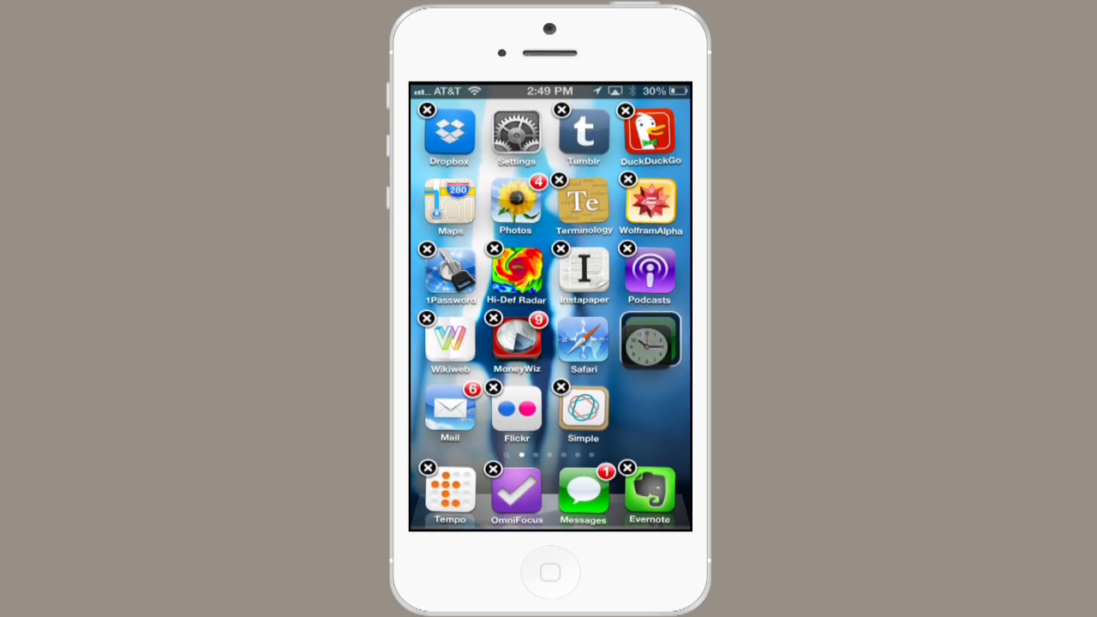
Group Phone and Clock into a Utilities folder on the Home Screen and view its contents
click(650, 339)
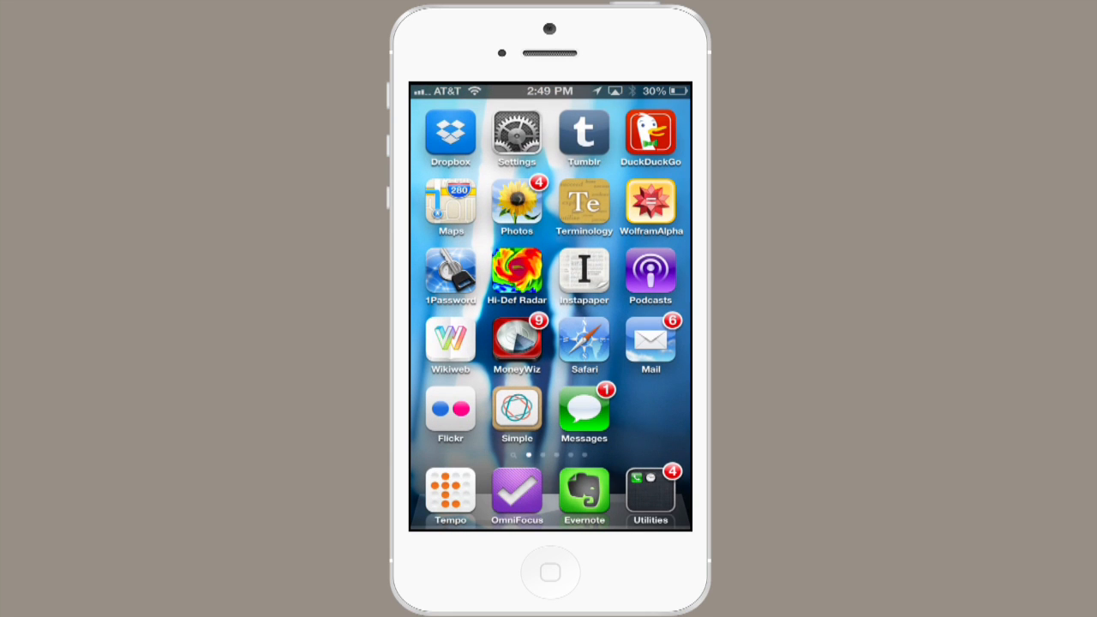
click(651, 494)
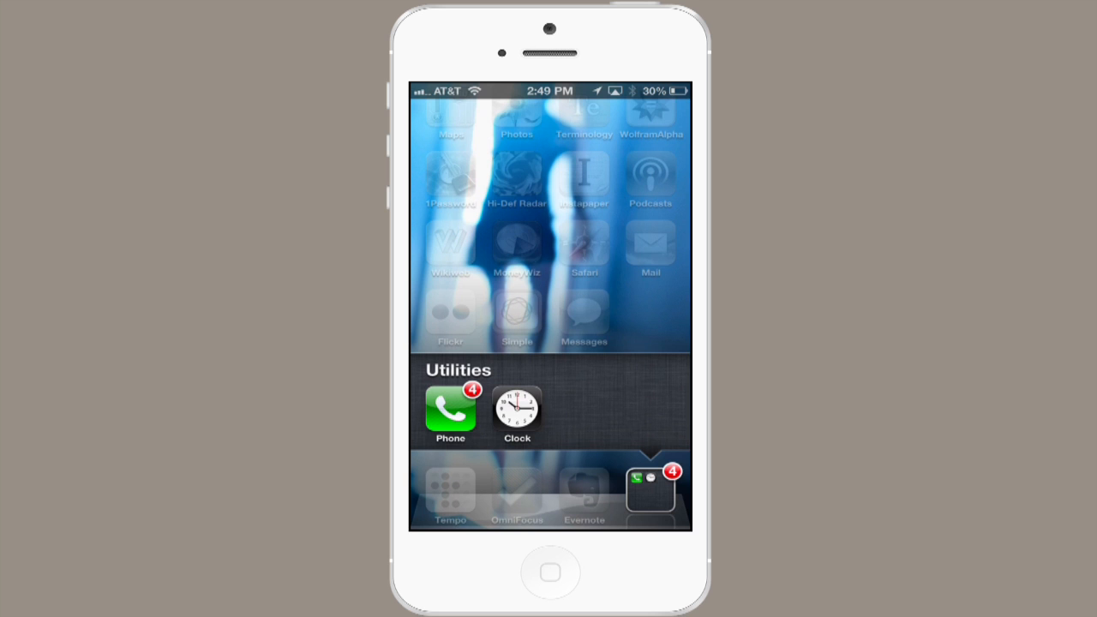
drag(518, 413, 555, 332)
text(sa)
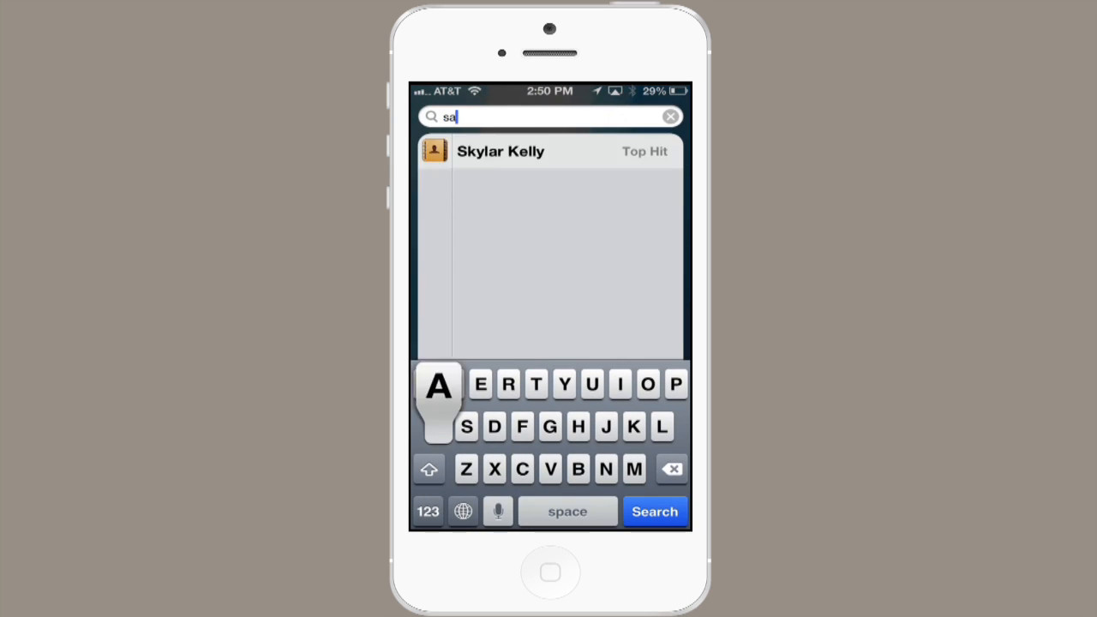
Search Spotlight for 'light' to list matching apps, contacts and messages, then return home
click(672, 117)
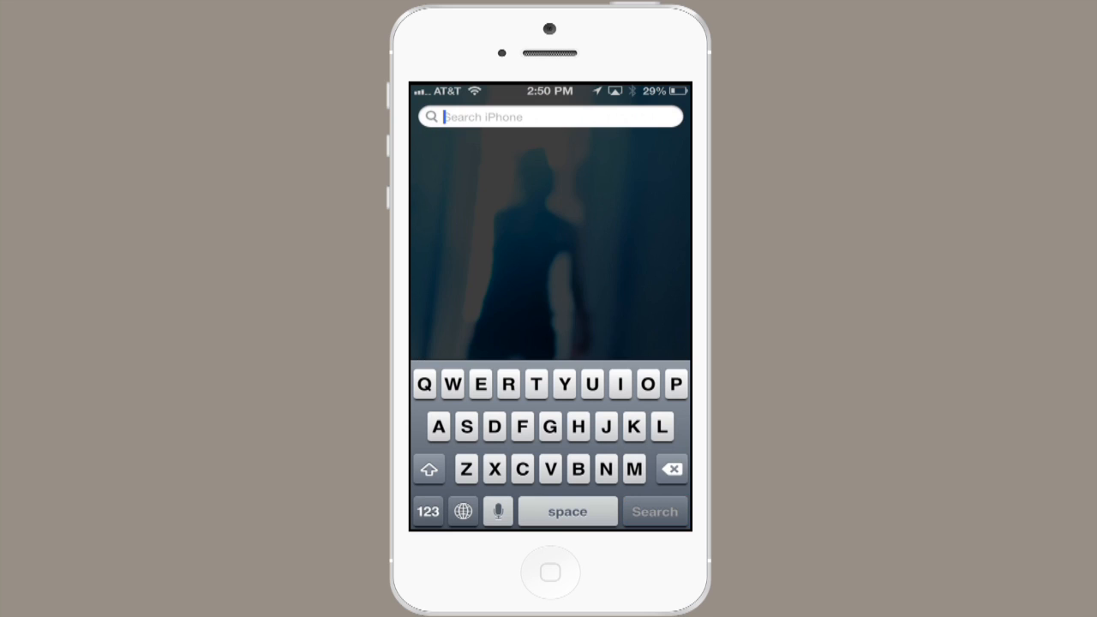
text(s)
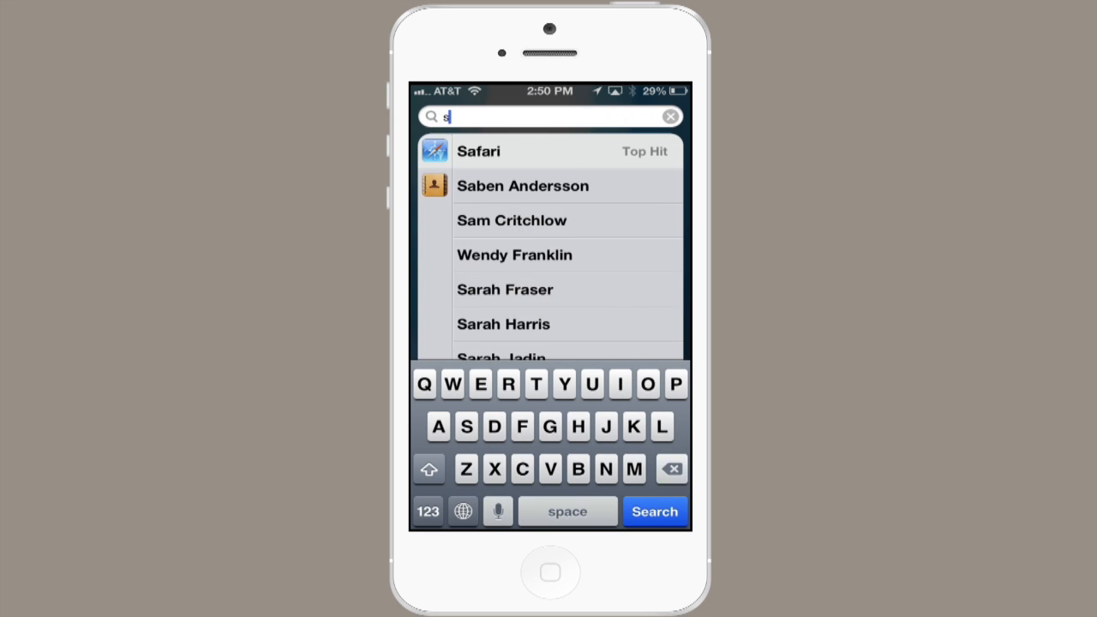
text(light)
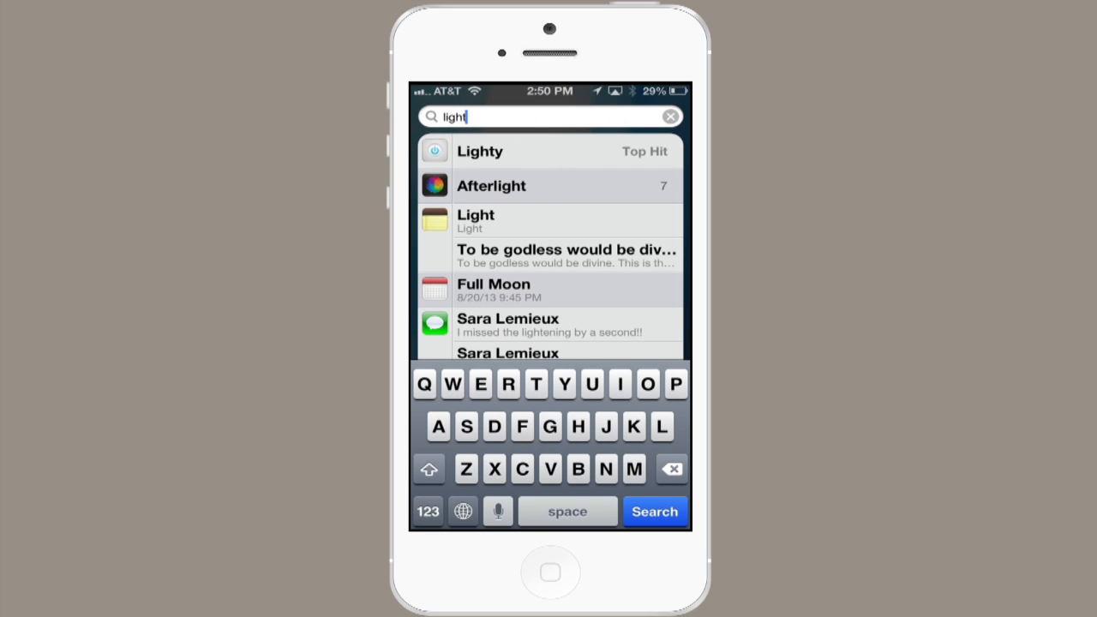
click(672, 117)
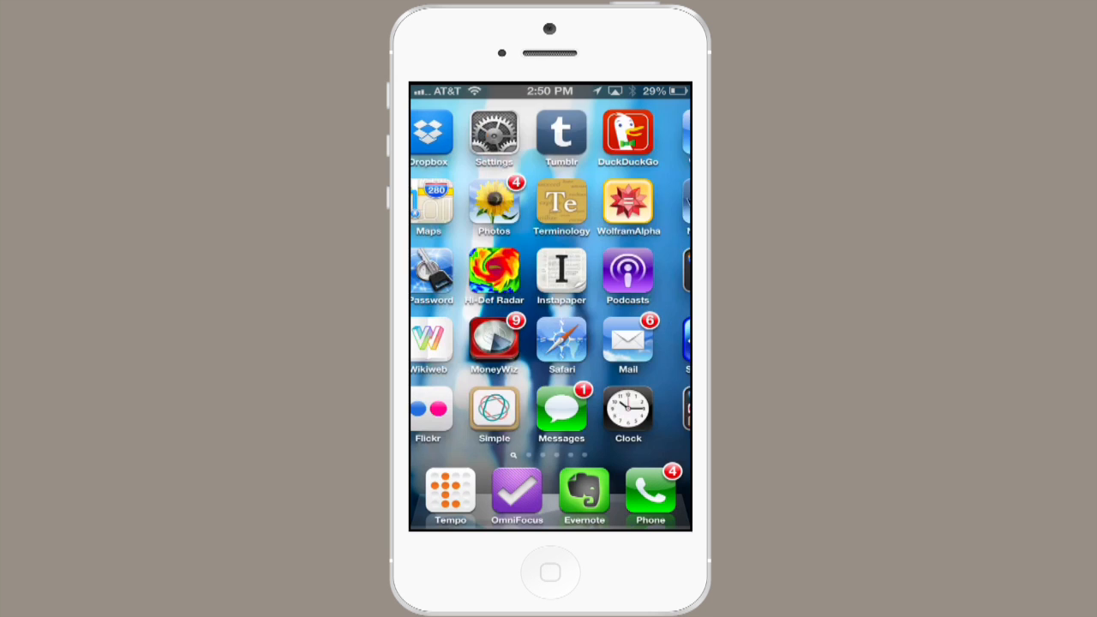
Reveal the music playback controls in the multitasking tray
scroll(left, 3)
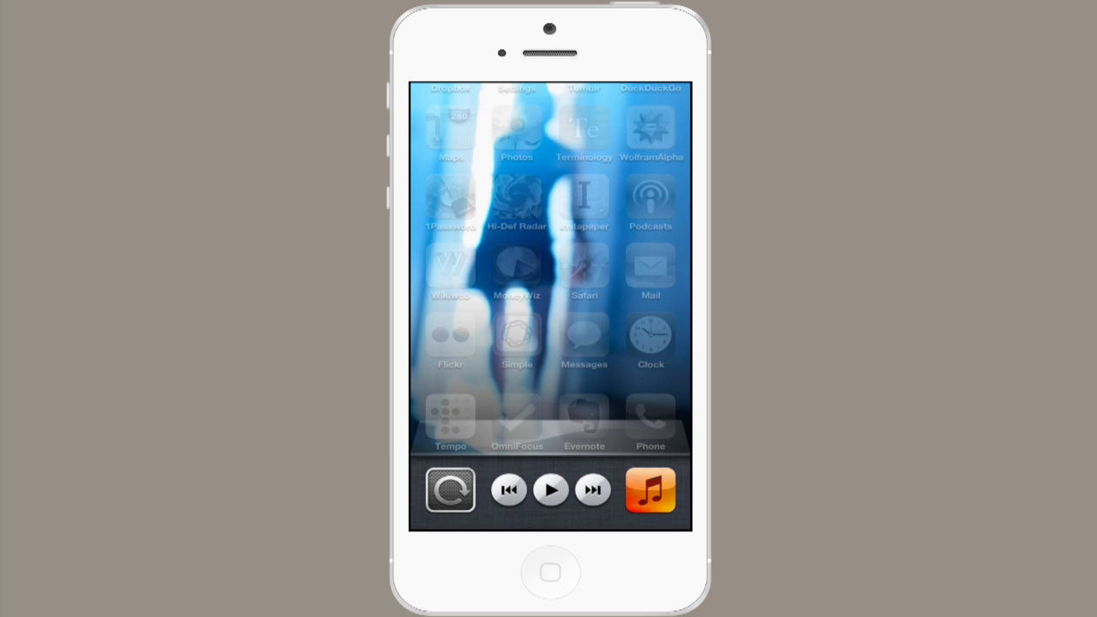
Check AirPlay destinations with MacBook Pro selected and mirroring on, then dismiss the tray
click(449, 490)
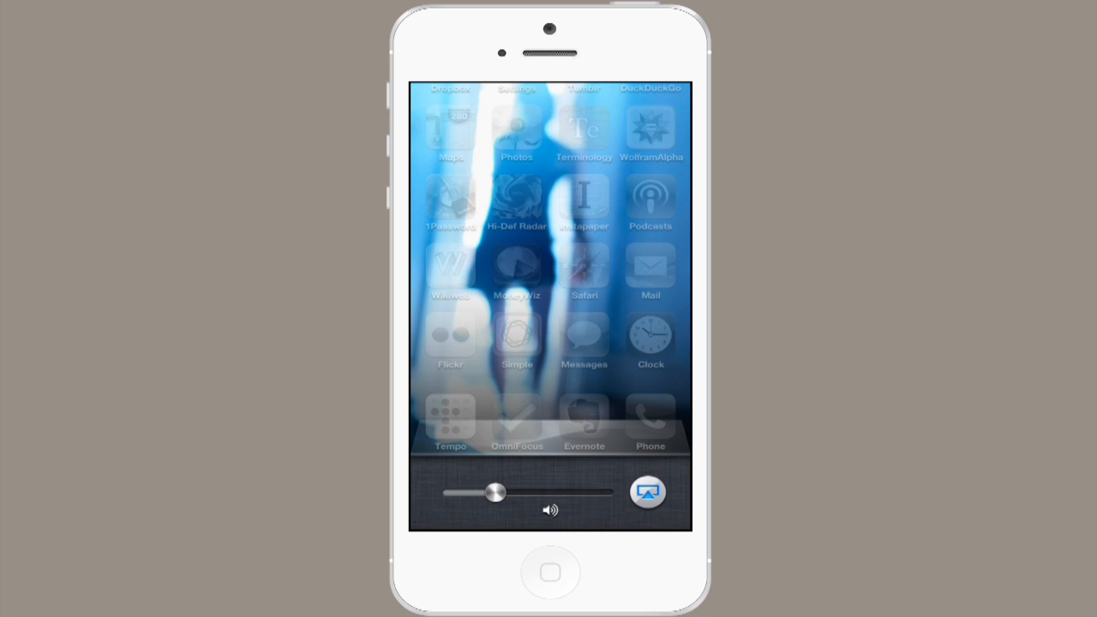
click(648, 490)
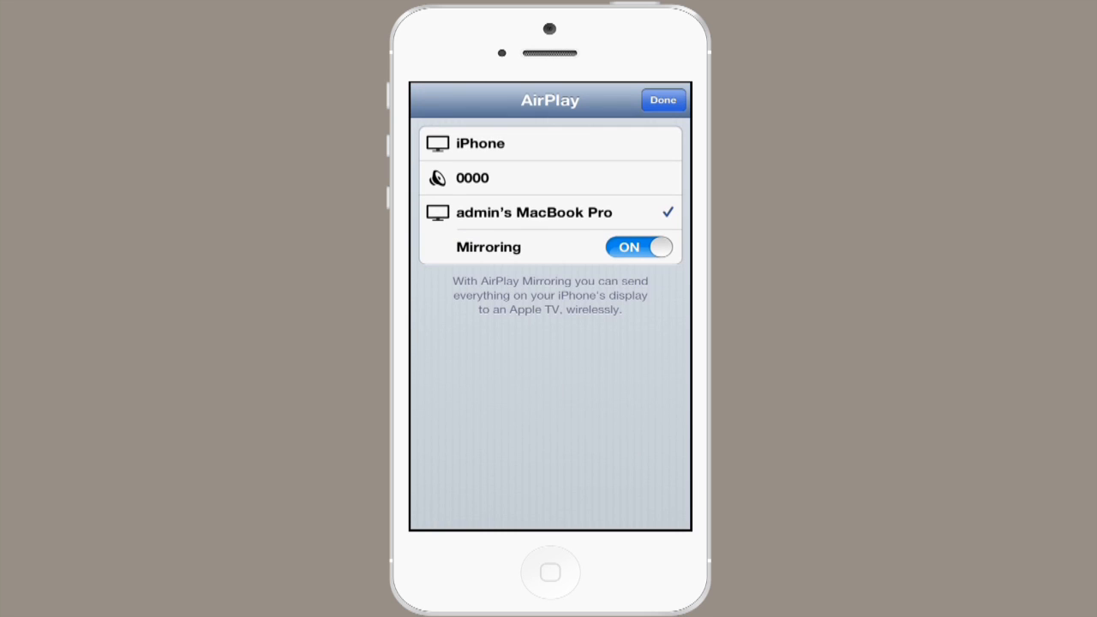
click(662, 99)
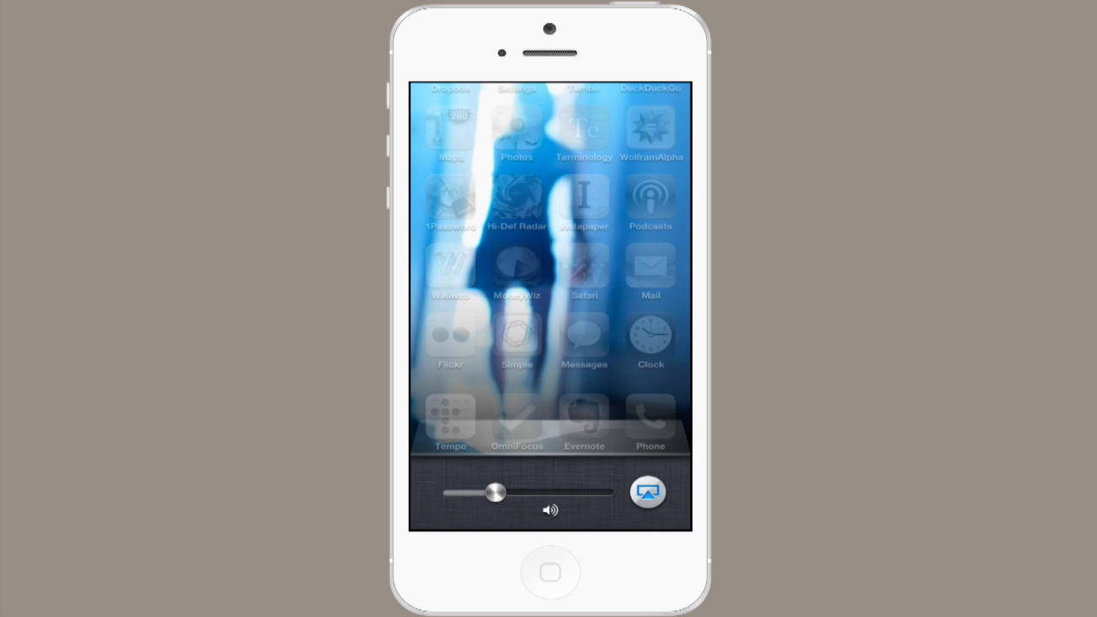
drag(501, 492, 514, 492)
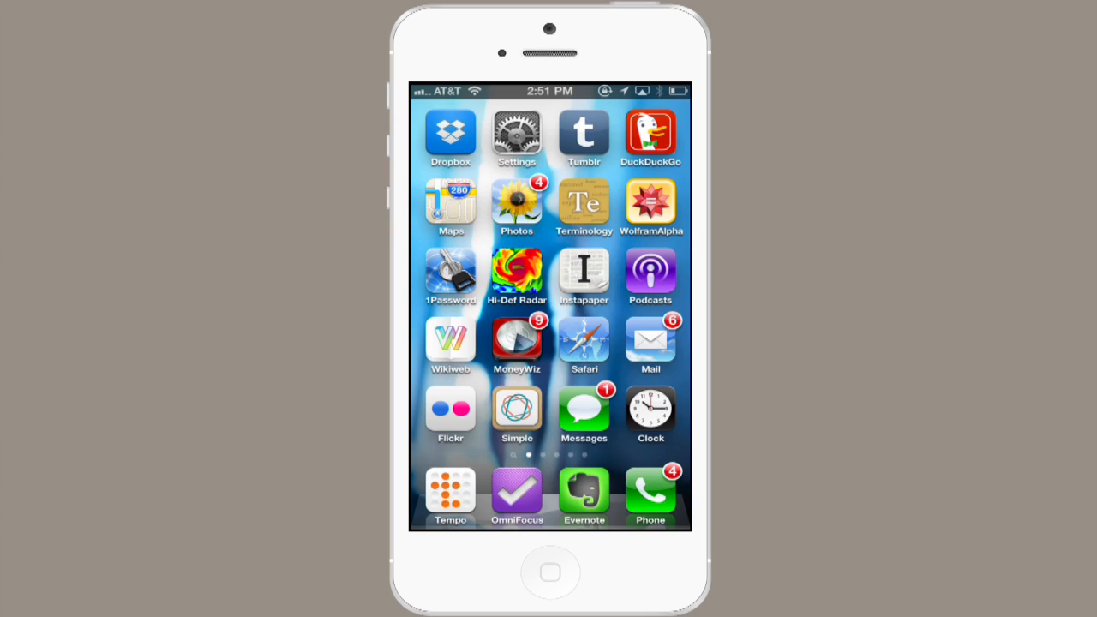
Load Apple's iOS Apps Support page in Safari, cancelling a brief address-bar edit
click(583, 341)
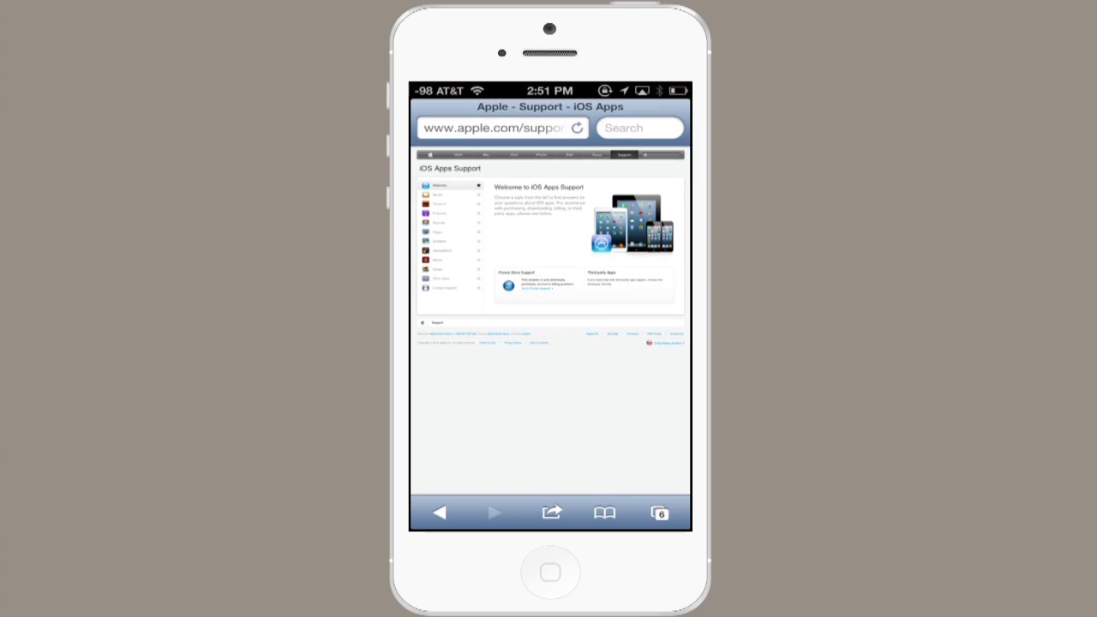
click(497, 127)
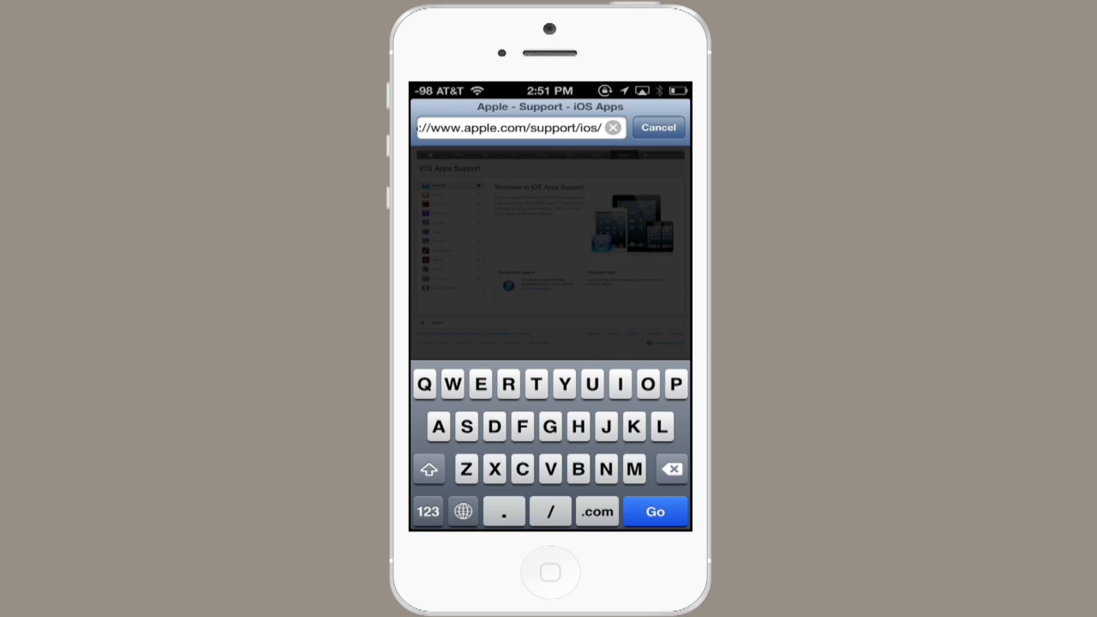
click(655, 511)
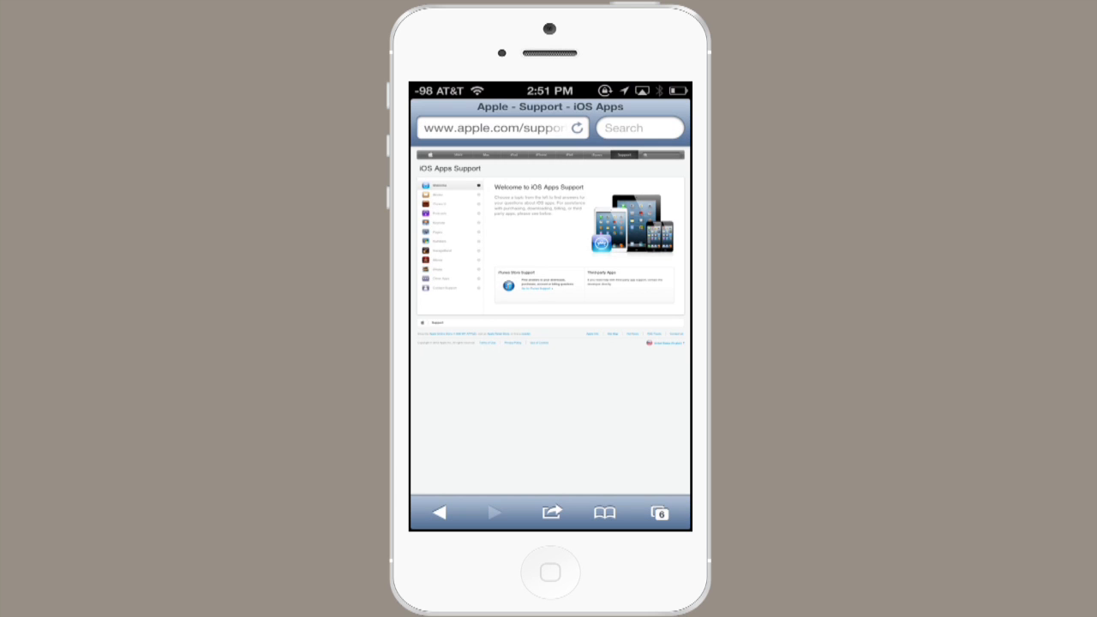